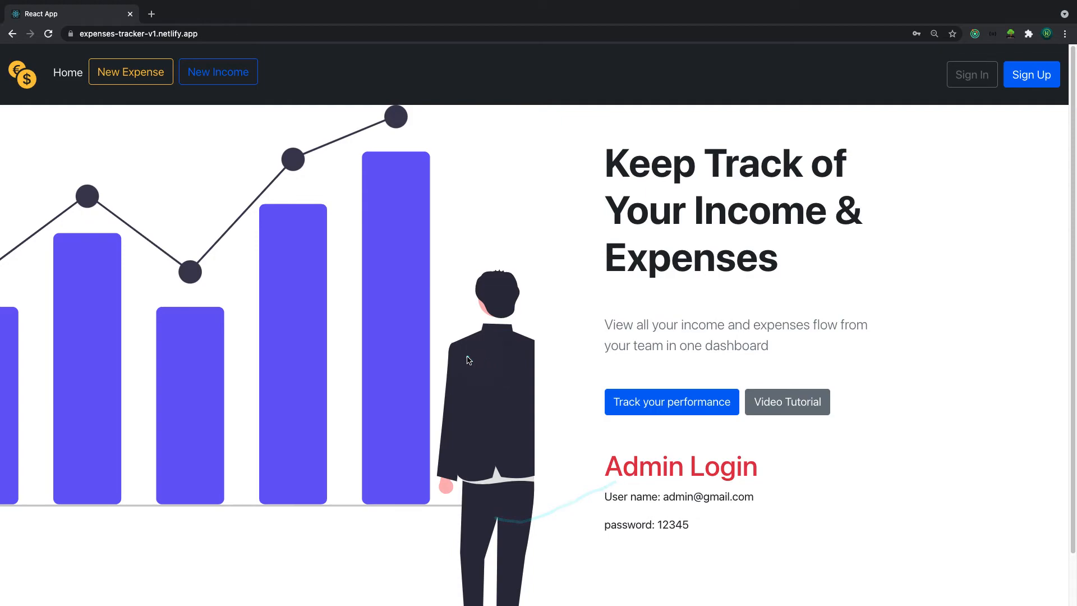
{"action": "mouse_move", "coordinate": [458, 355]}
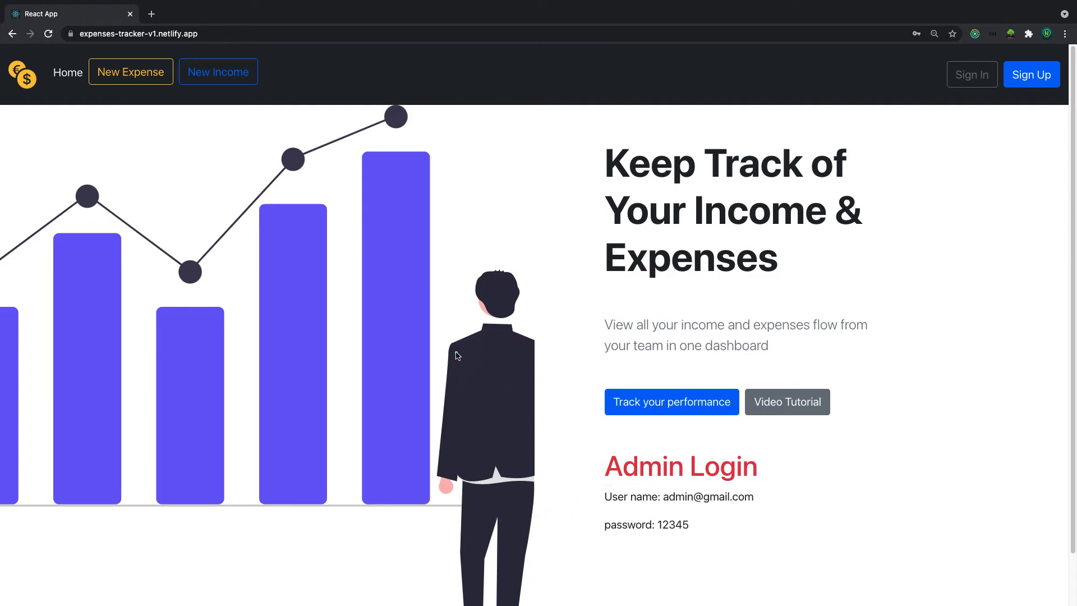
{"action": "mouse_move", "coordinate": [458, 354]}
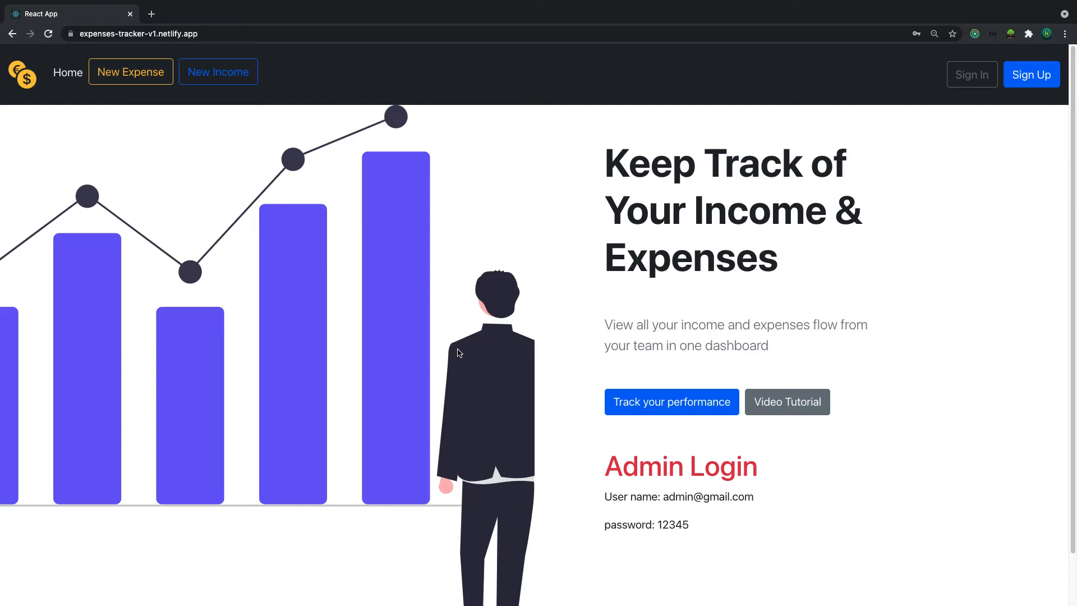
{"action": "mouse_move", "coordinate": [365, 181]}
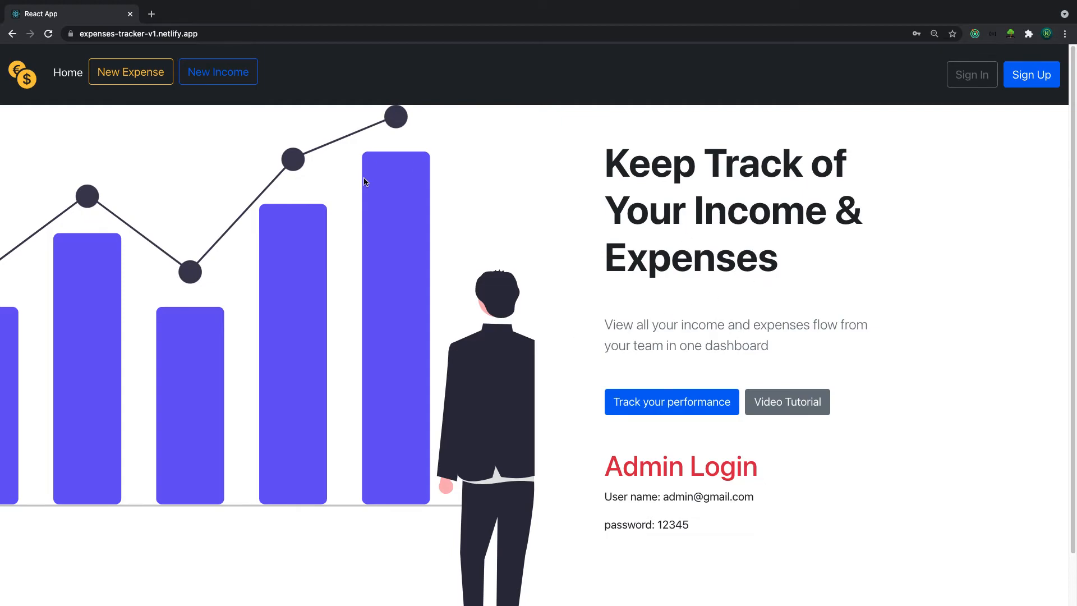
{"action": "mouse_move", "coordinate": [53, 72]}
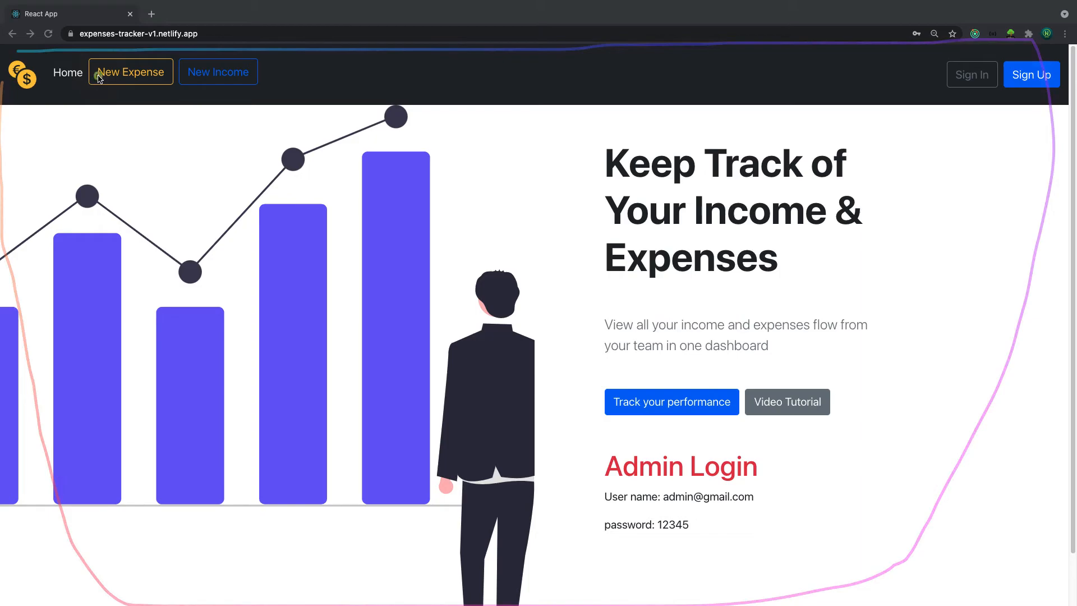
{"action": "mouse_move", "coordinate": [171, 86]}
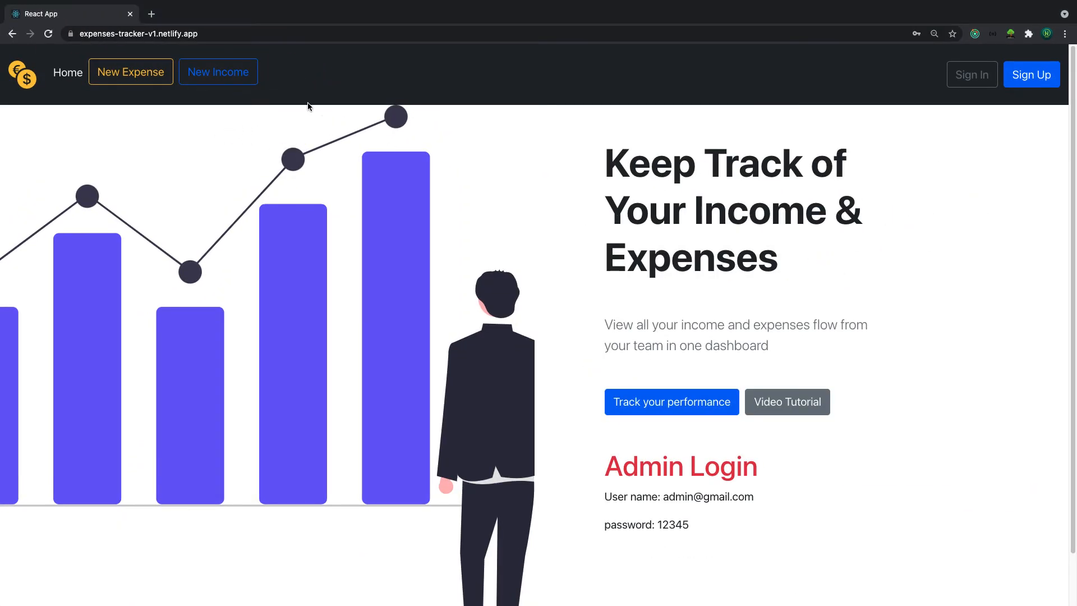
Go to the Expenses Tracker sign-in page from the home page's navigation bar
{"action": "left_click", "coordinate": [971, 74]}
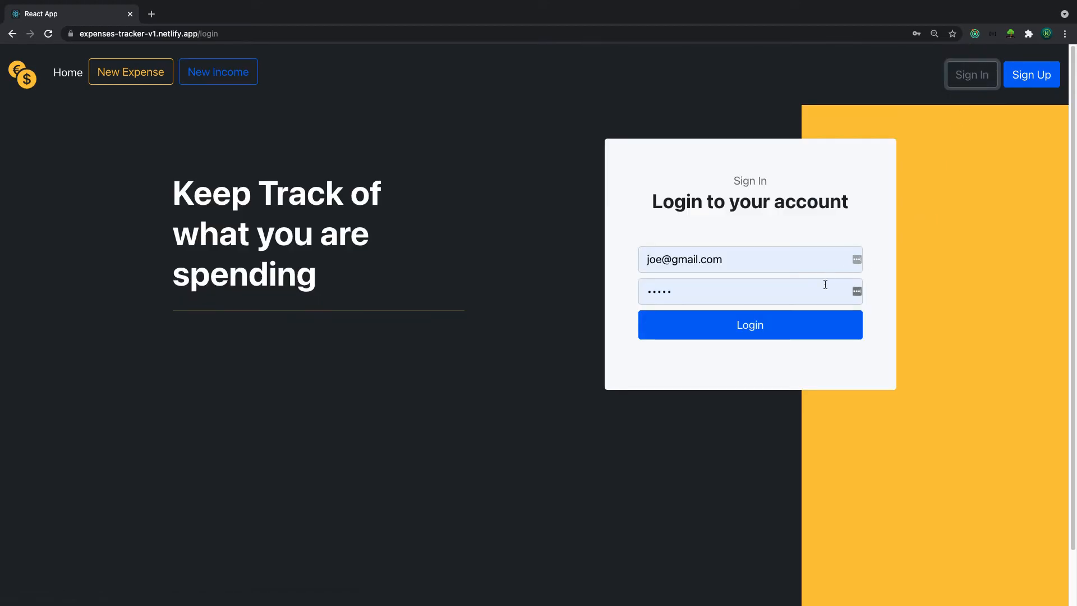
{"action": "mouse_move", "coordinate": [875, 309]}
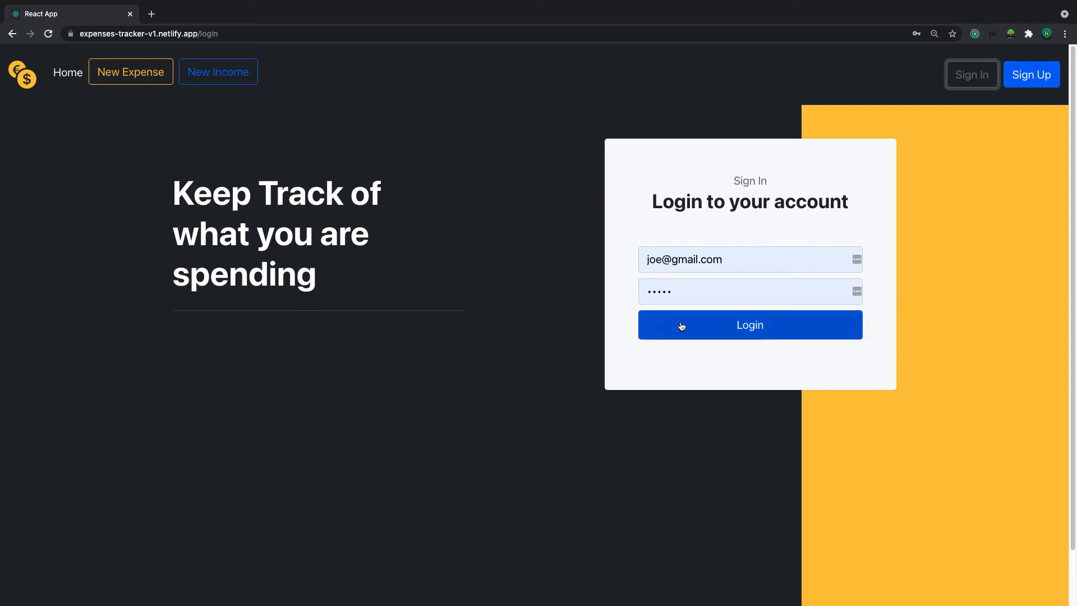
Log in with the prefilled credentials to reach the profile dashboard
{"action": "left_click", "coordinate": [750, 325]}
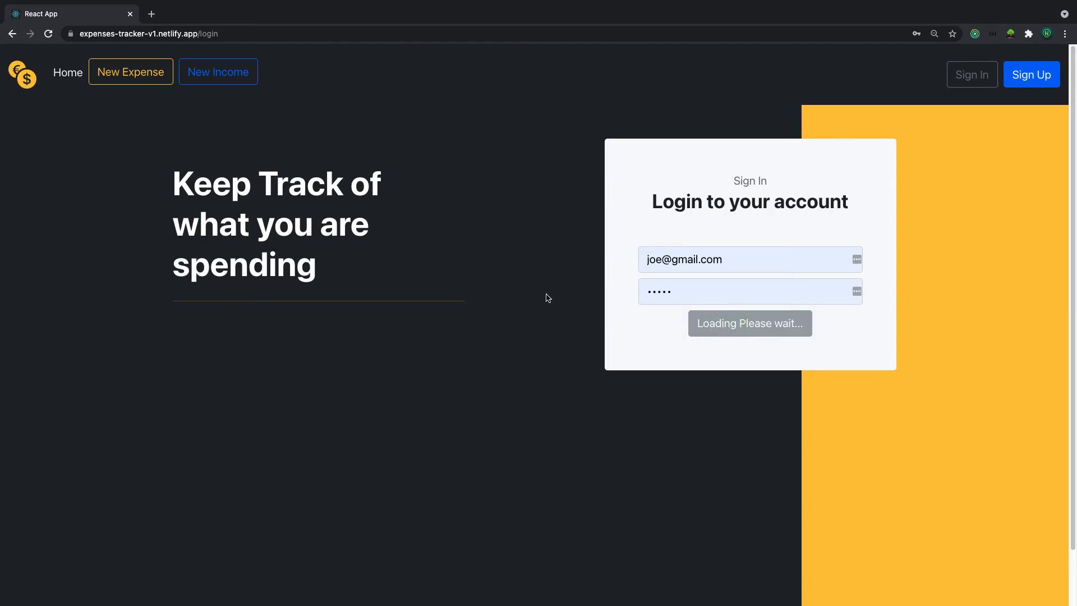
{"action": "left_click", "coordinate": [750, 323]}
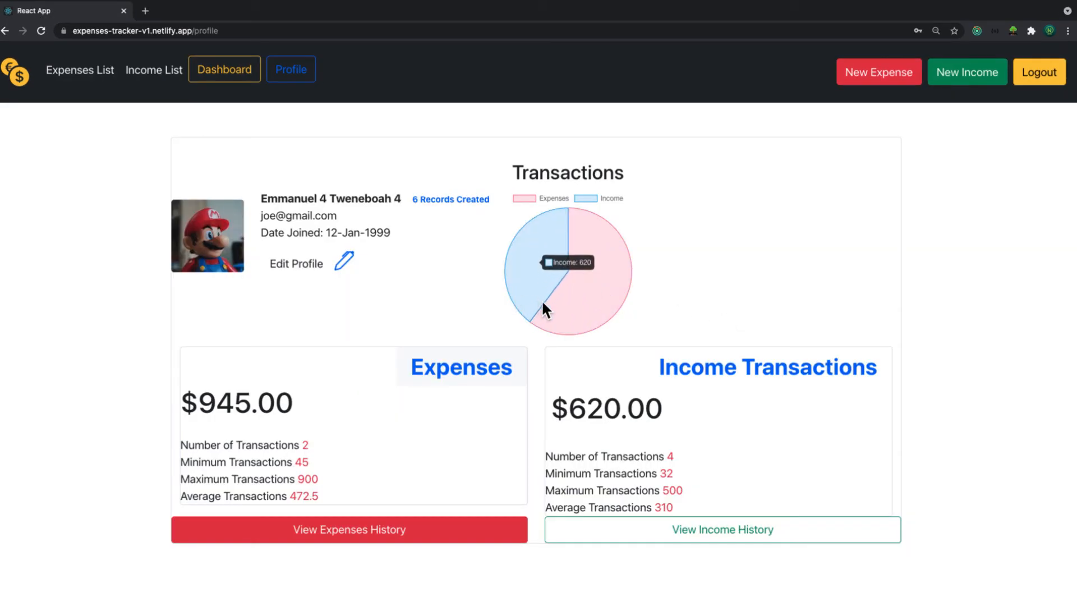
{"action": "mouse_move", "coordinate": [569, 350]}
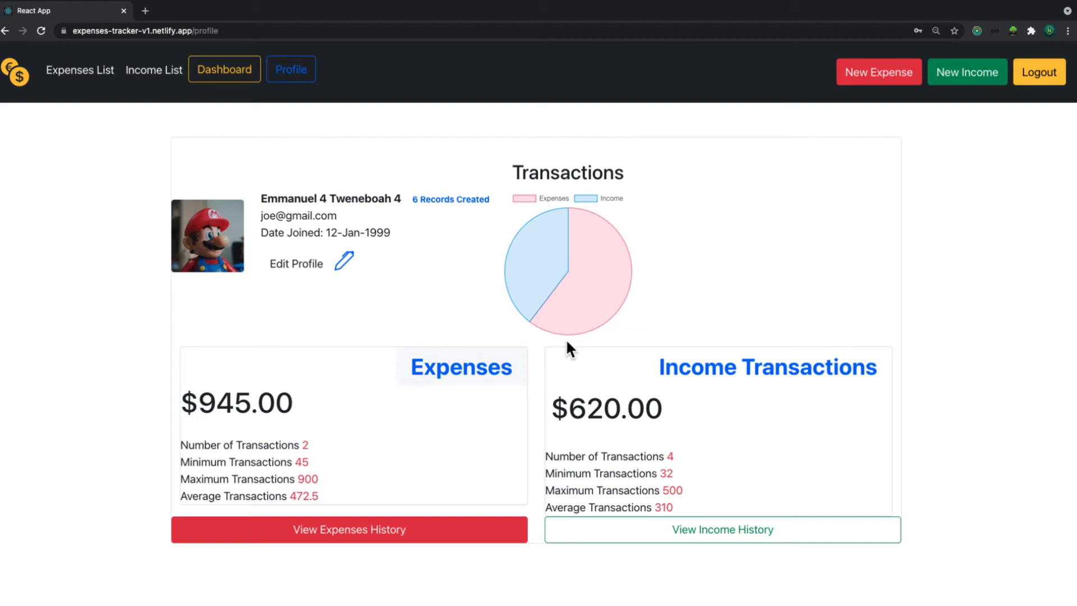
{"action": "mouse_move", "coordinate": [323, 307]}
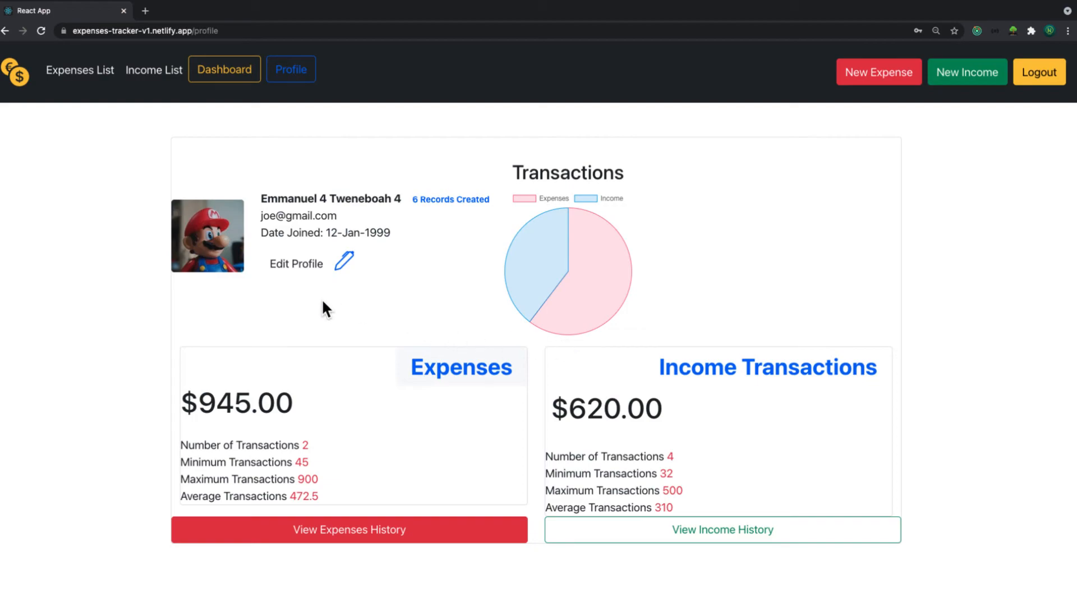
{"action": "mouse_move", "coordinate": [424, 322]}
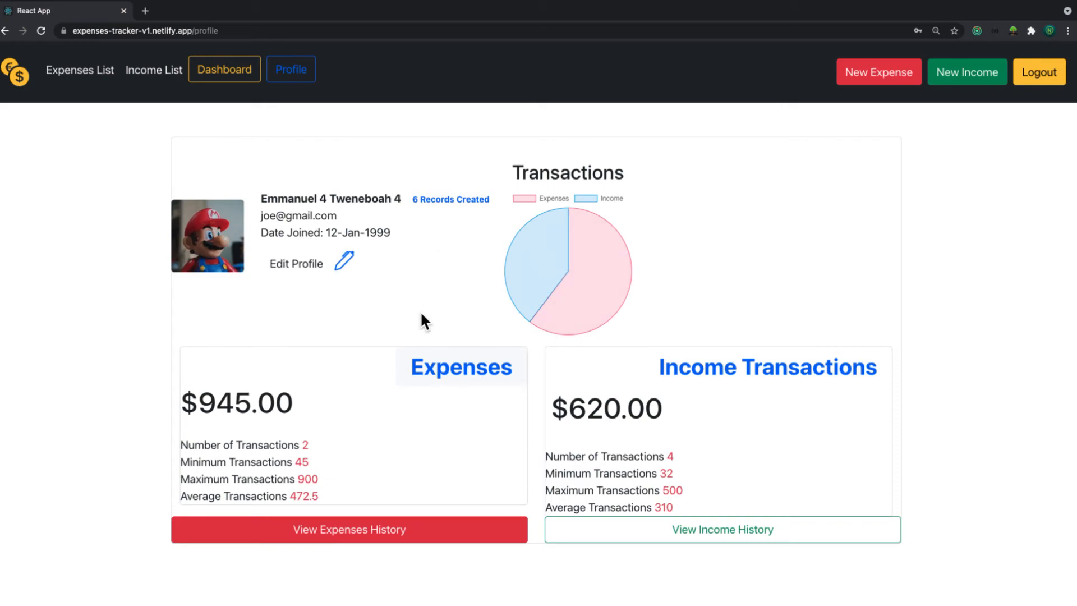
{"action": "mouse_move", "coordinate": [324, 357]}
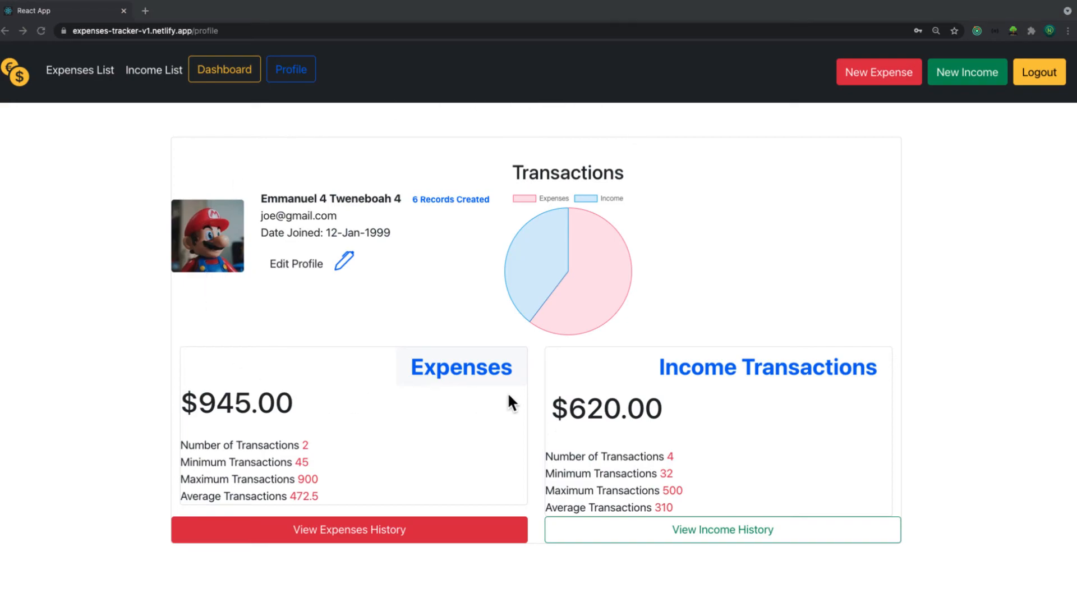
{"action": "mouse_move", "coordinate": [341, 316]}
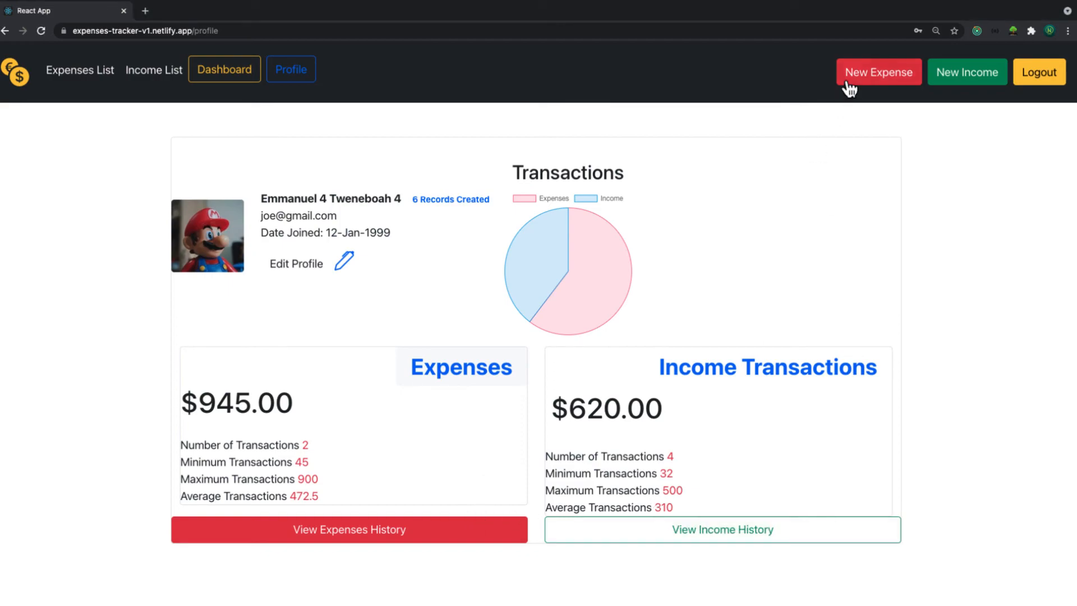
Record expense 'Fees', description 'Fees for my kid', amount 200
{"action": "left_click", "coordinate": [879, 72]}
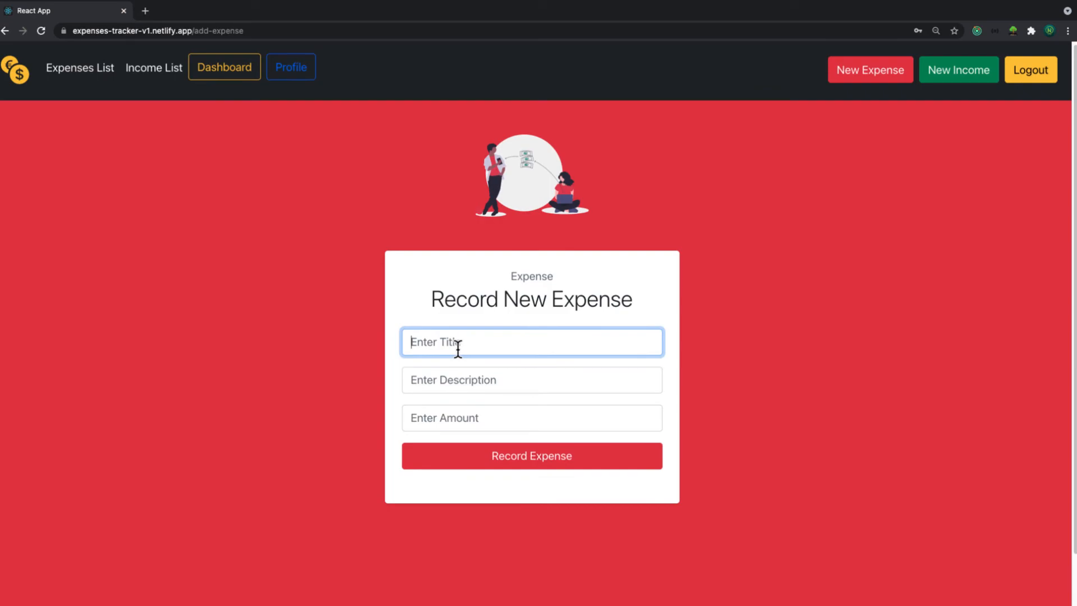
{"action": "type", "text": "Fees"}
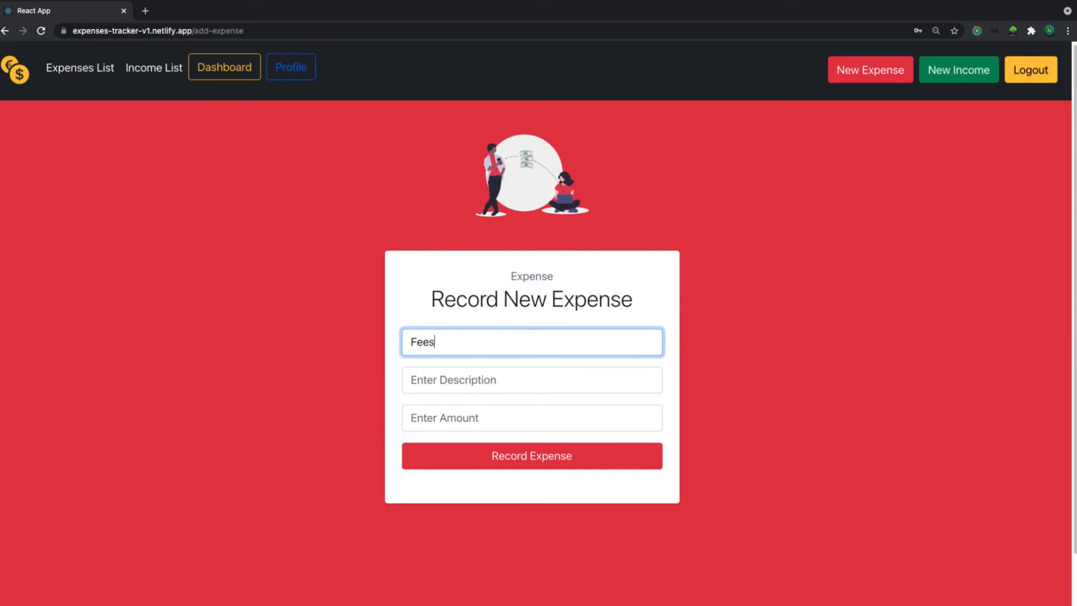
{"action": "left_click", "coordinate": [520, 380]}
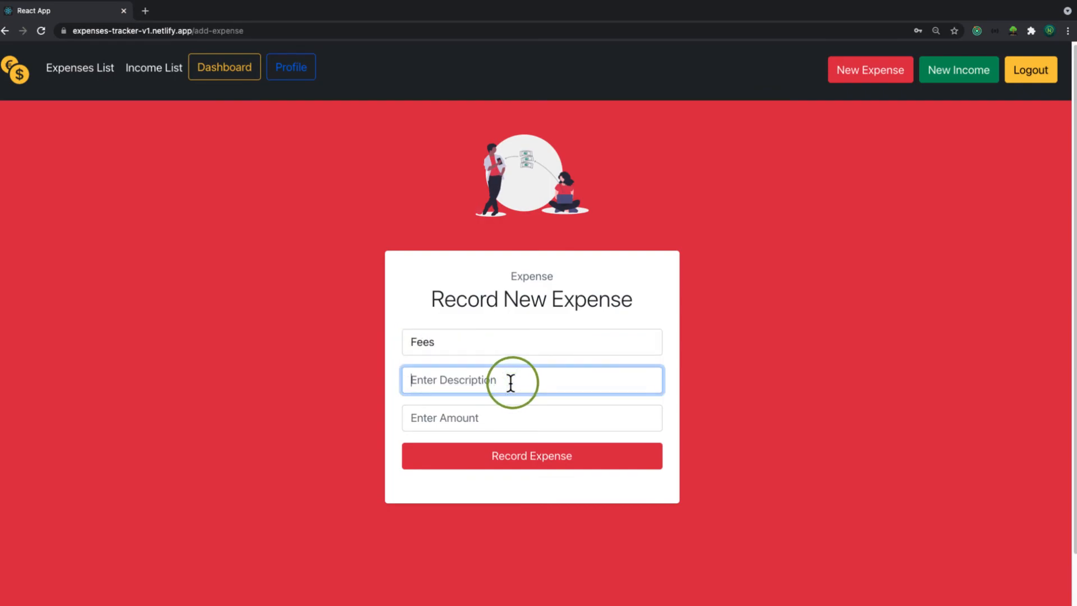
{"action": "type", "text": "Fees for"}
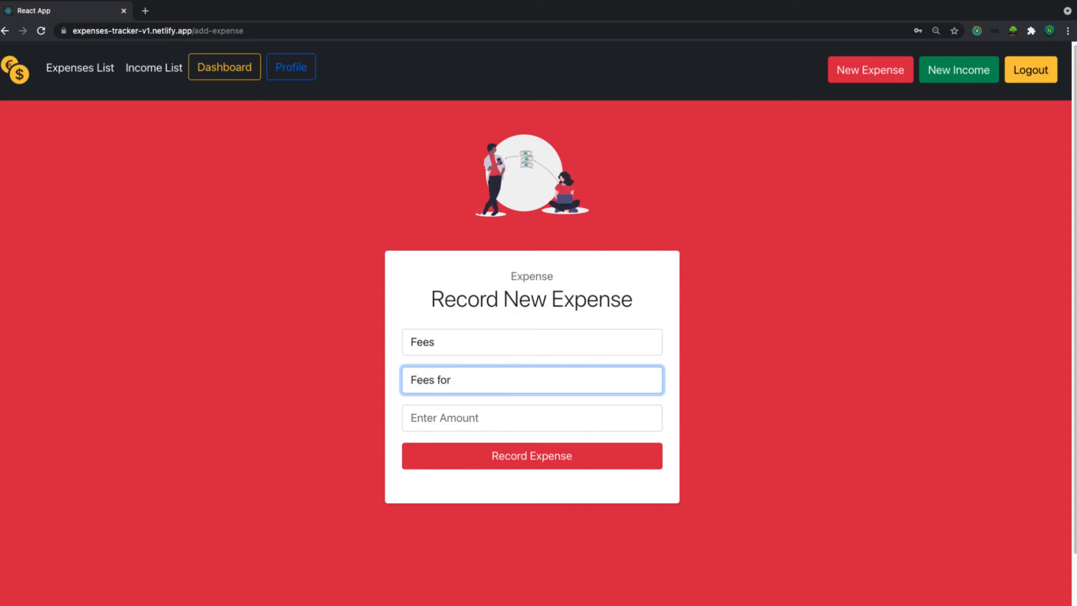
{"action": "type", "text": "my kid"}
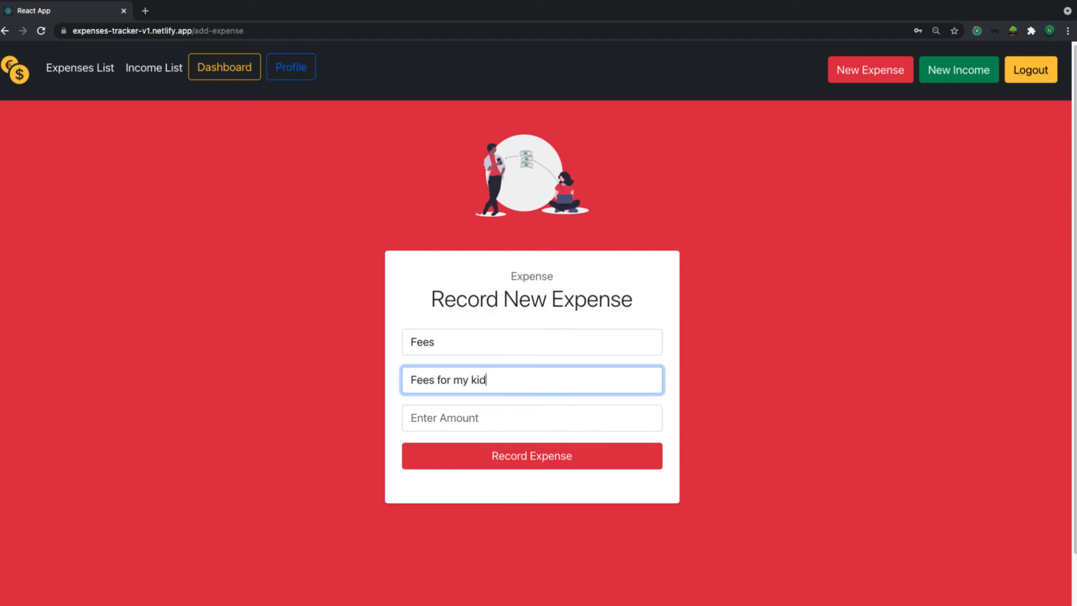
{"action": "type", "text": "2"}
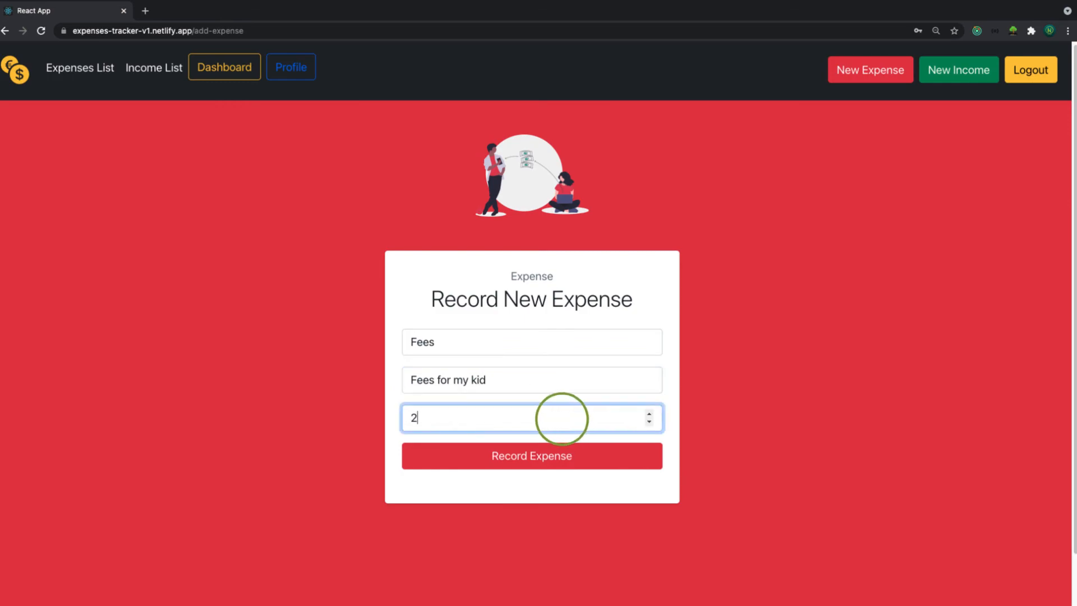
{"action": "left_click", "coordinate": [531, 455]}
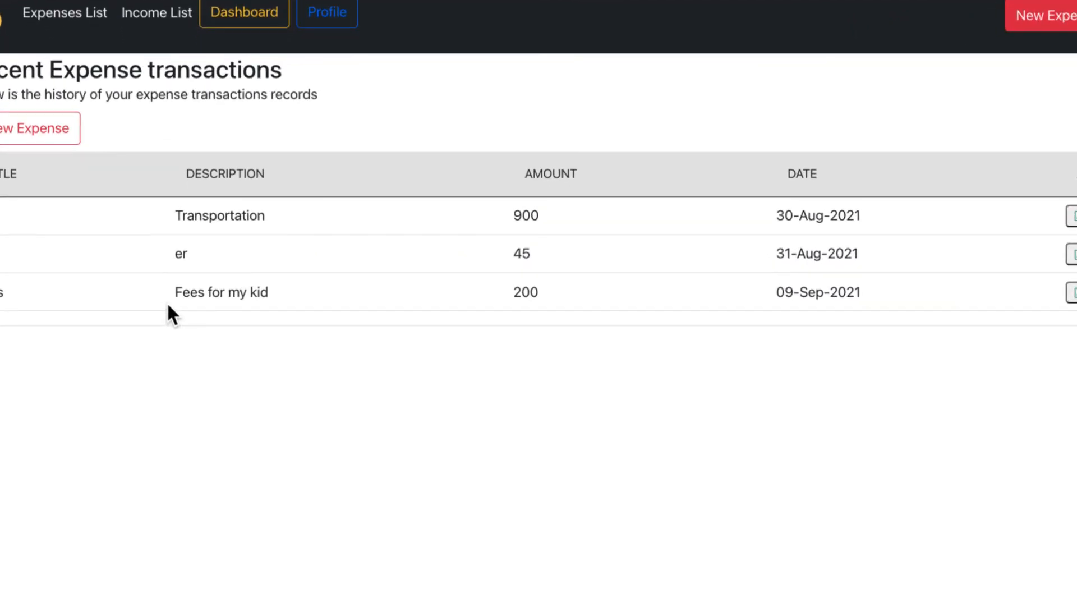
Return to the Profile page showing $1,145.00 expenses across 3 transactions
{"action": "left_click", "coordinate": [295, 71]}
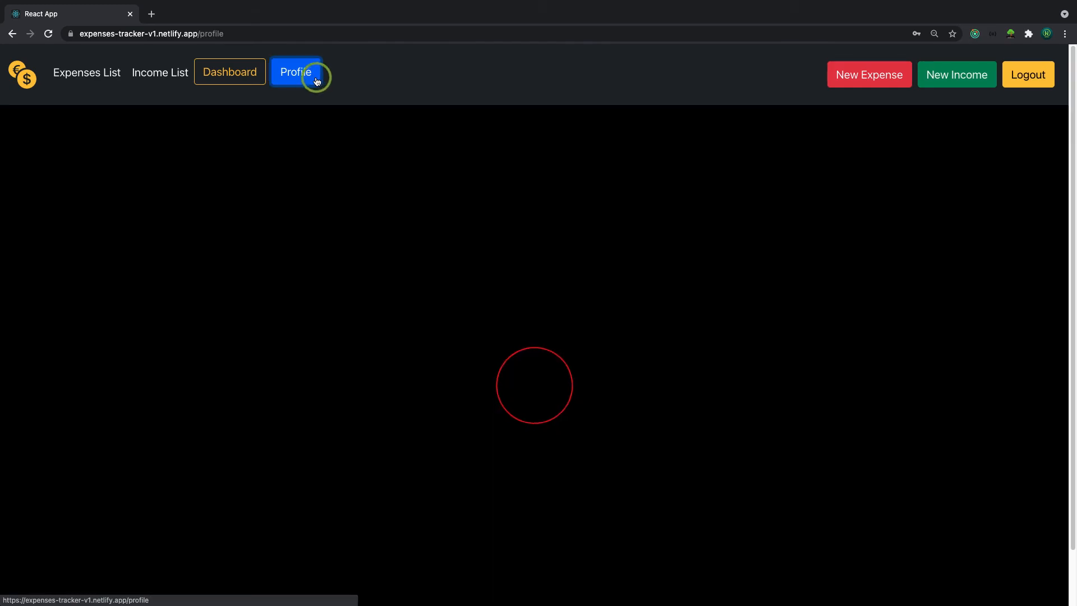
{"action": "left_click", "coordinate": [295, 71]}
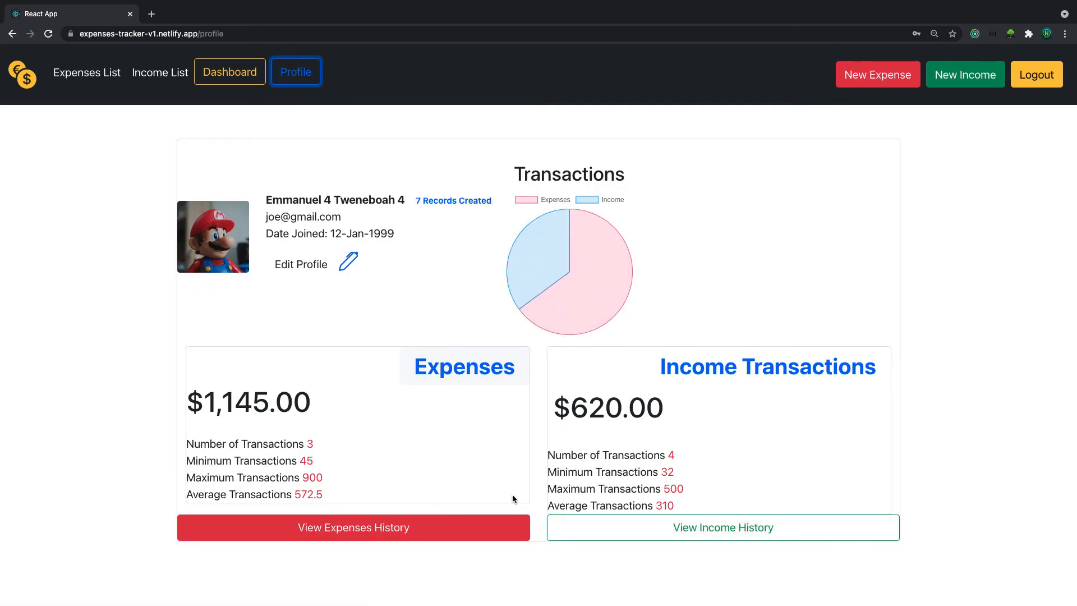
{"action": "mouse_move", "coordinate": [650, 258]}
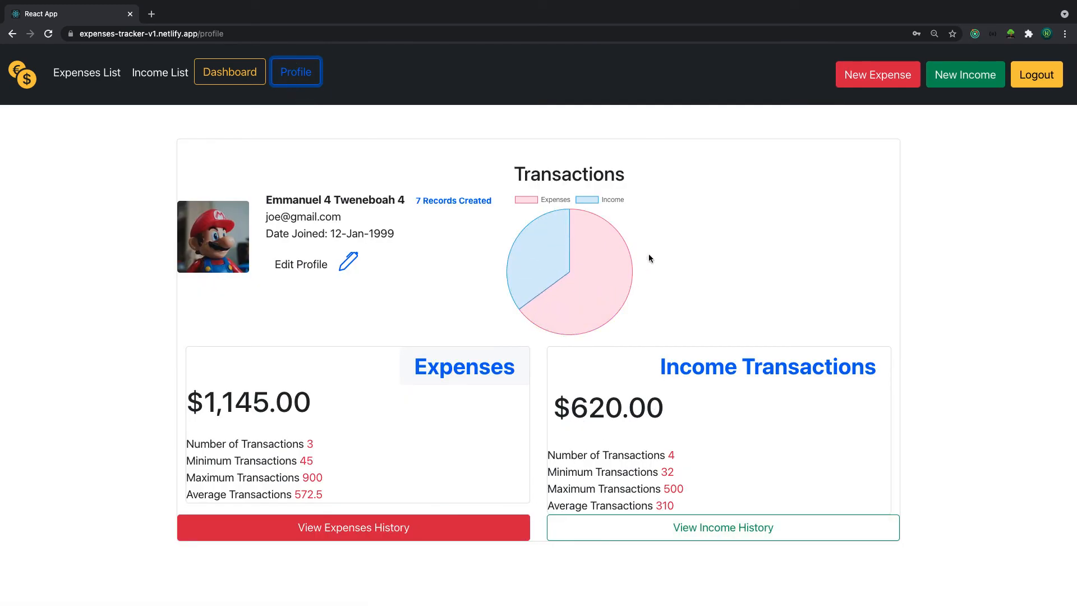
{"action": "mouse_move", "coordinate": [1037, 74]}
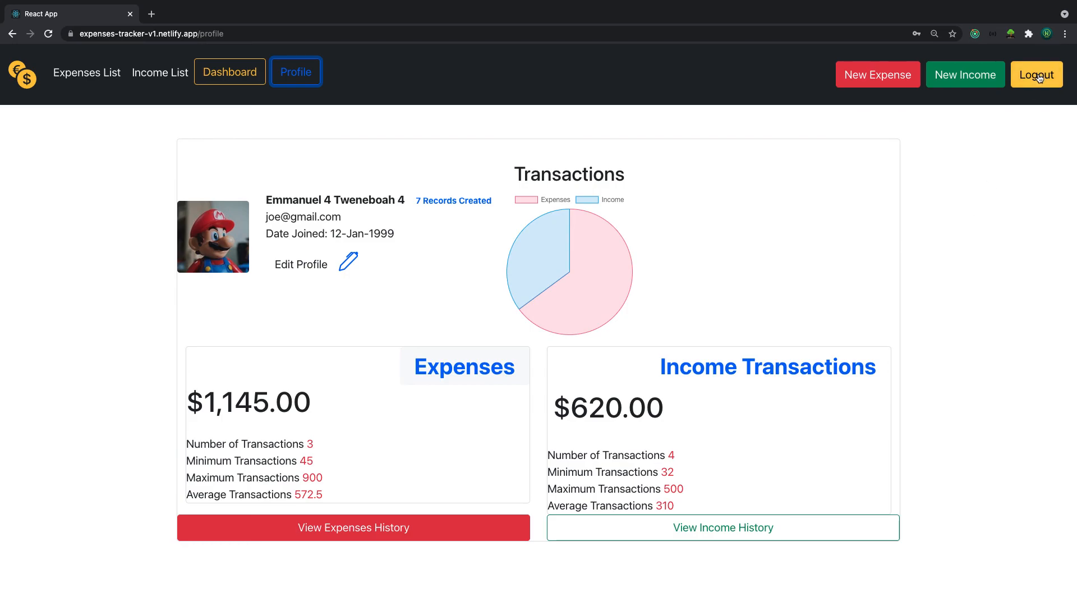
Log out and submit the login form with an unregistered email
{"action": "left_click", "coordinate": [1036, 74]}
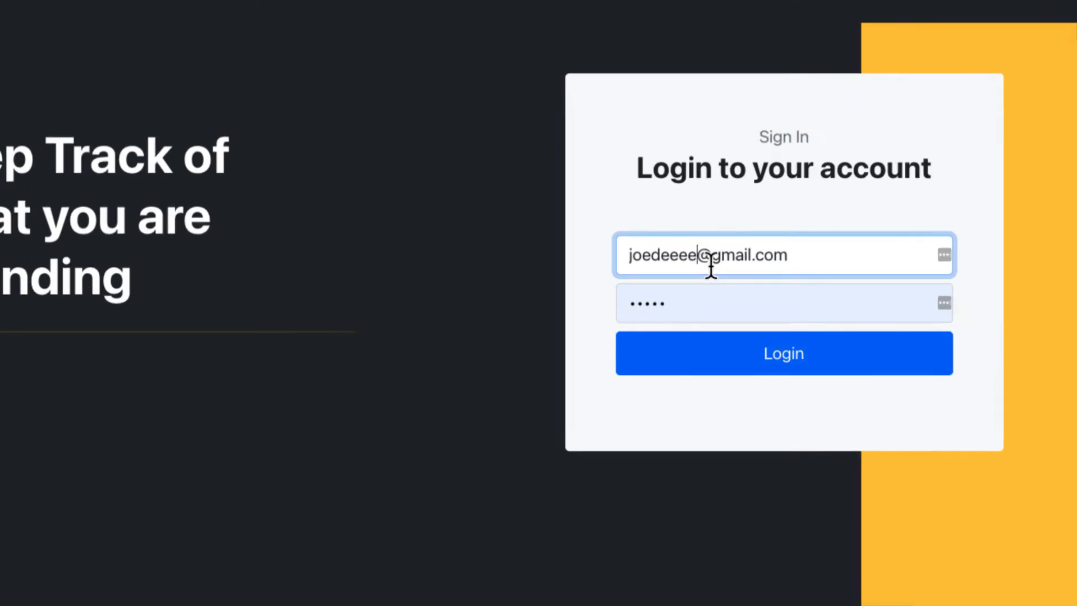
{"action": "left_click", "coordinate": [783, 352]}
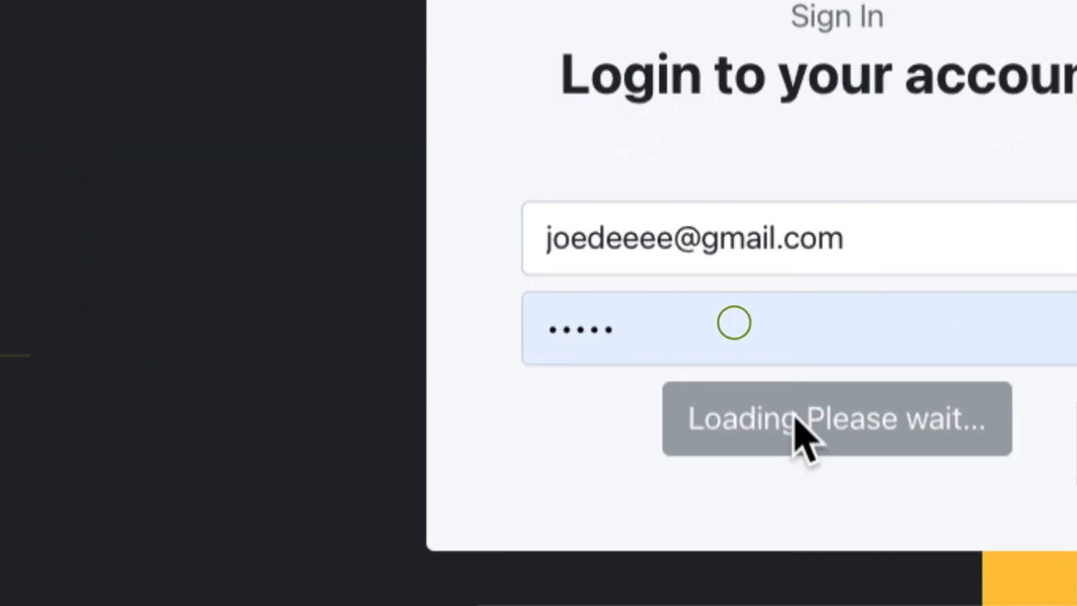